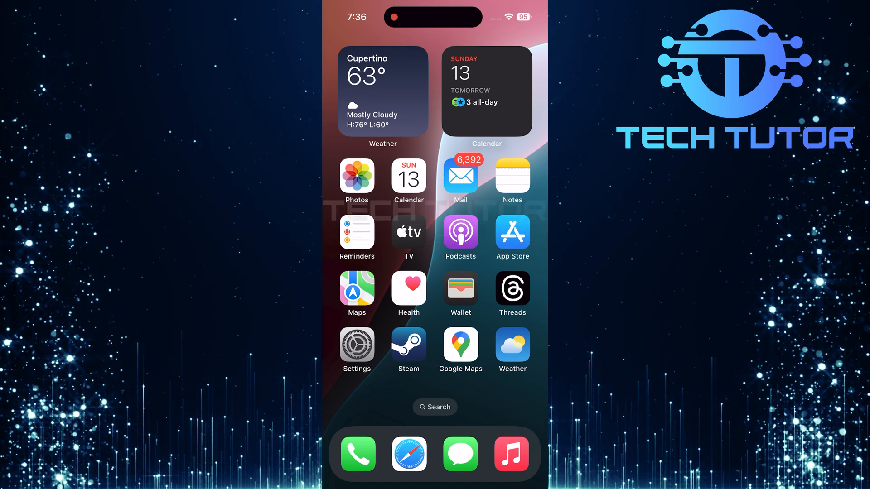
Launch the Settings app from the Home Screen
click(356, 345)
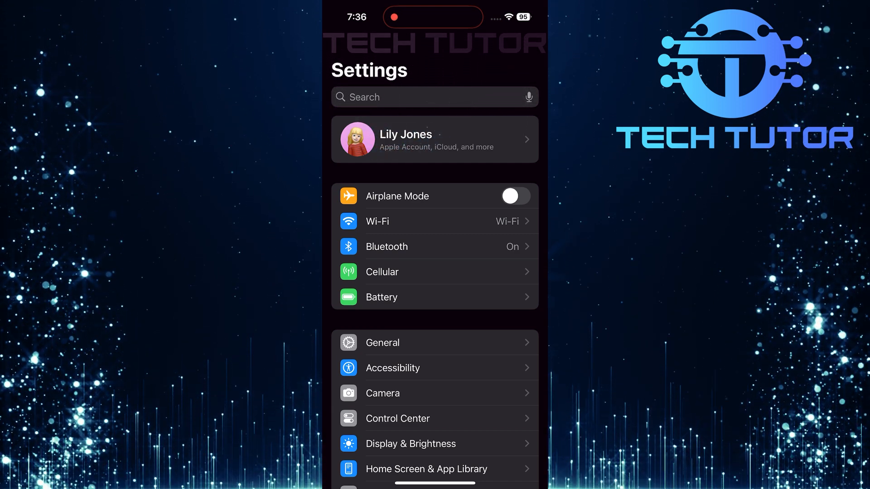
Go to the Apple Account's Payment & Shipping to reach the Add Payment form
click(434, 139)
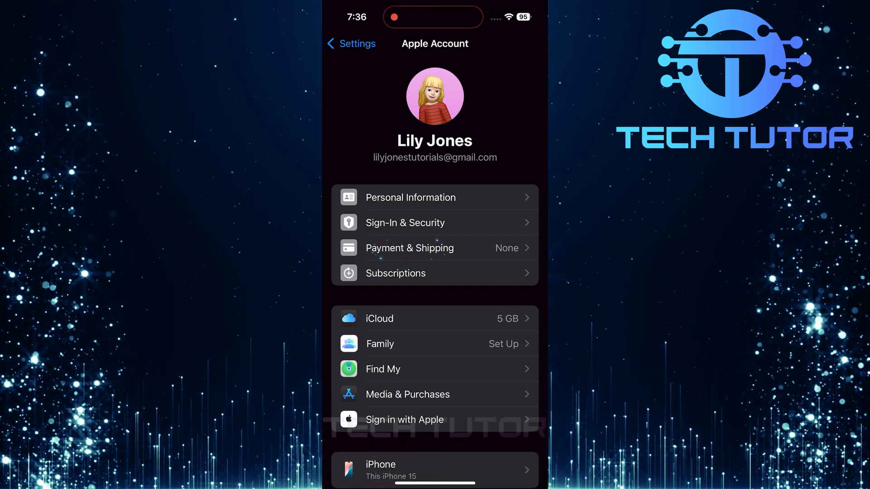
click(408, 248)
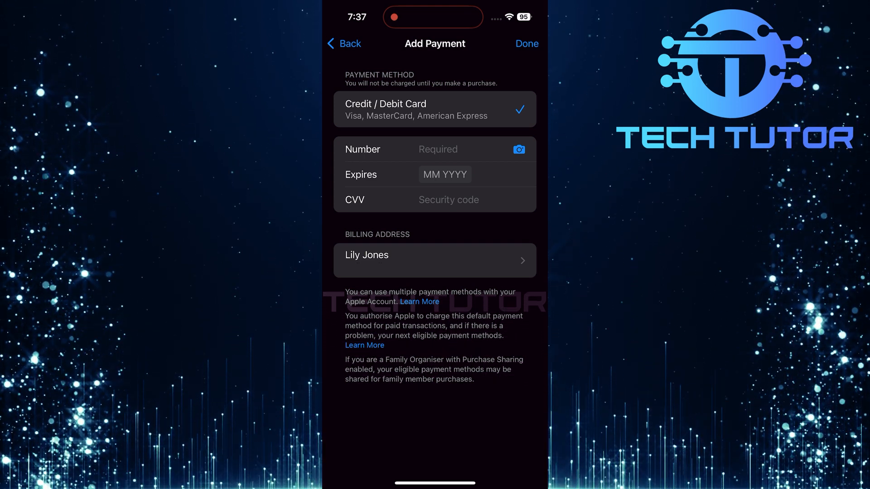
click(435, 260)
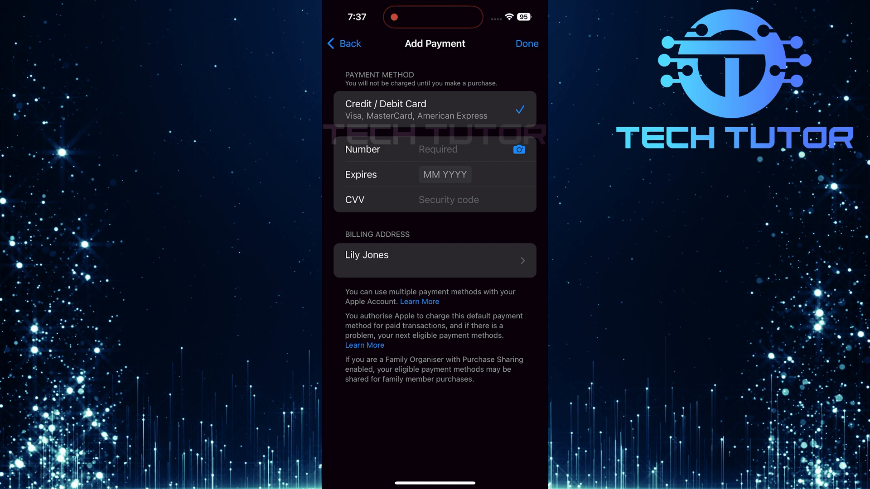
click(439, 148)
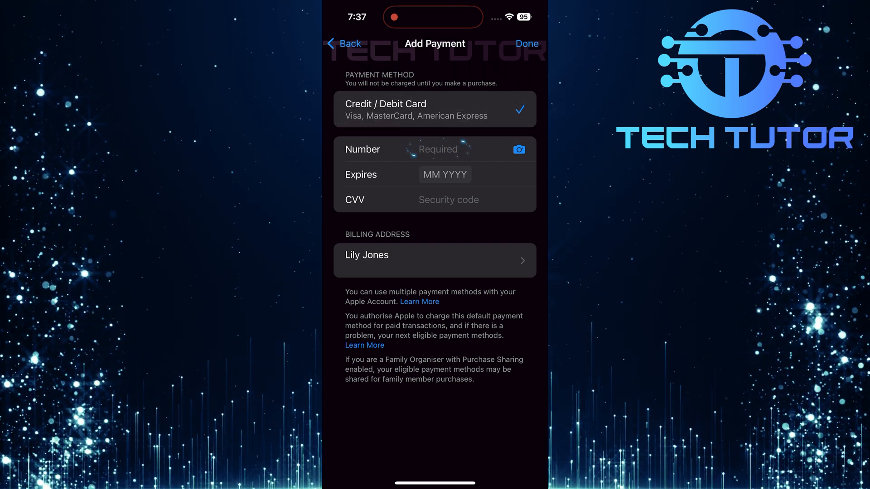
text(4242424242424242)
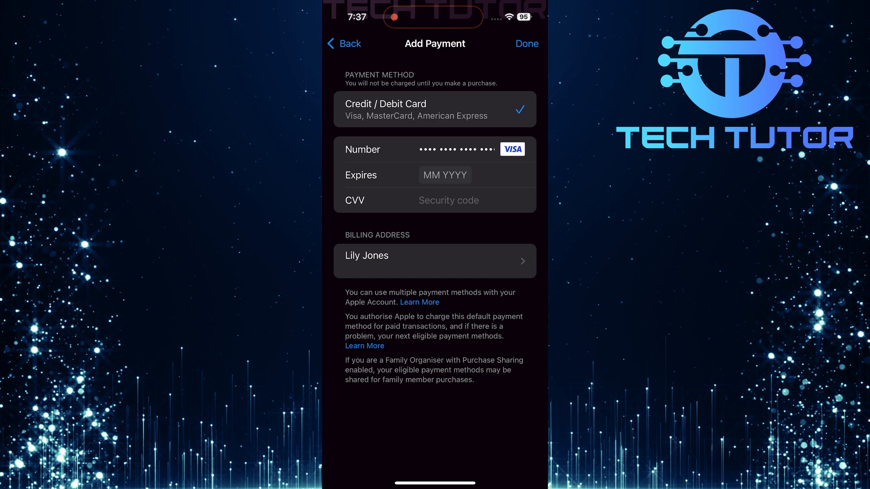
click(445, 175)
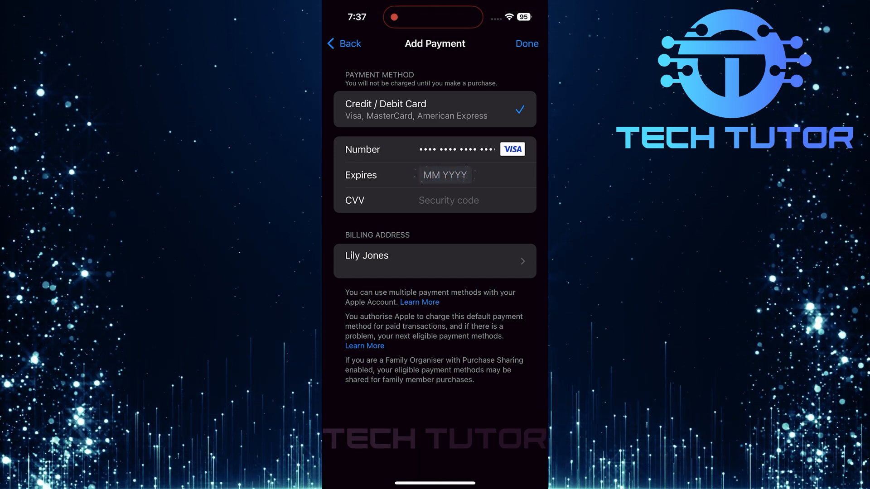
click(445, 175)
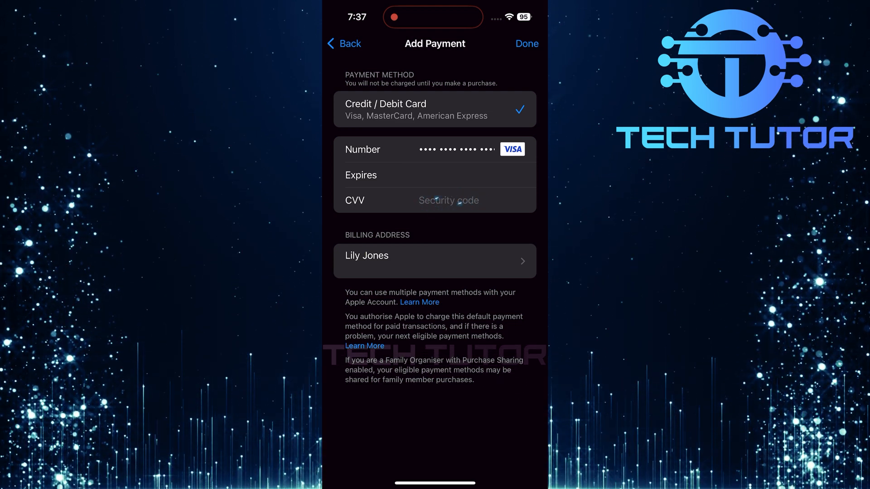
click(449, 201)
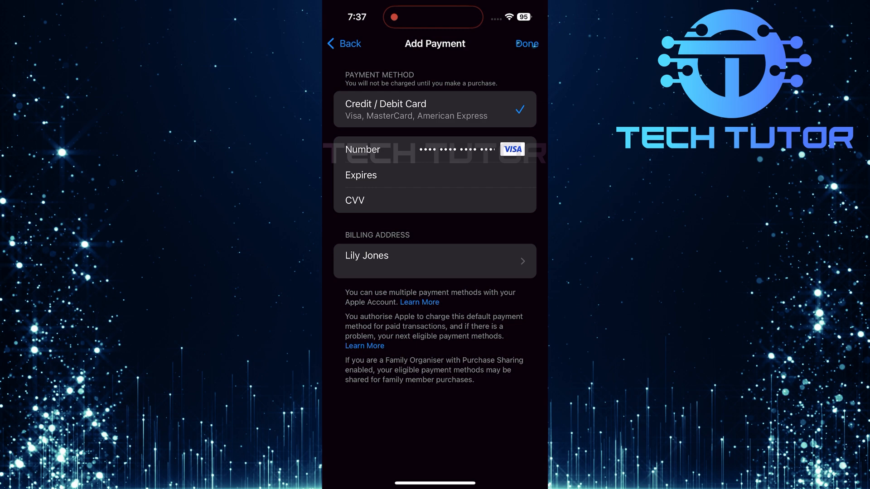
click(527, 43)
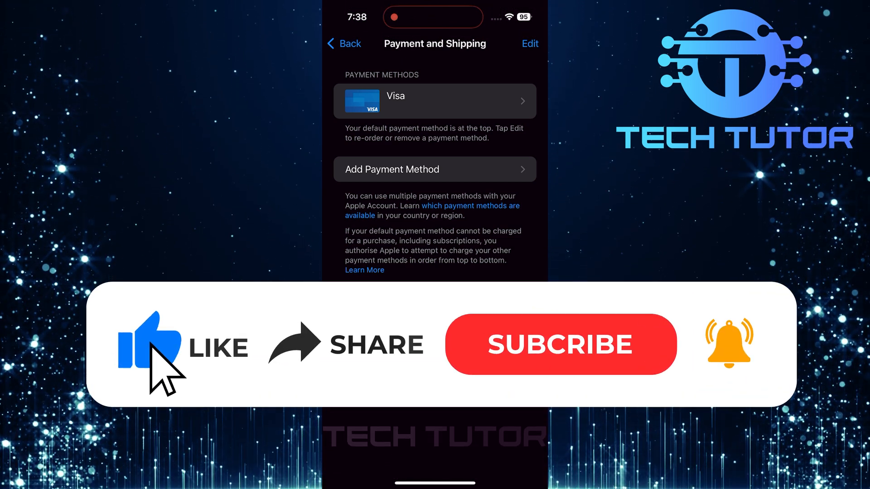
mouse_move(511, 372)
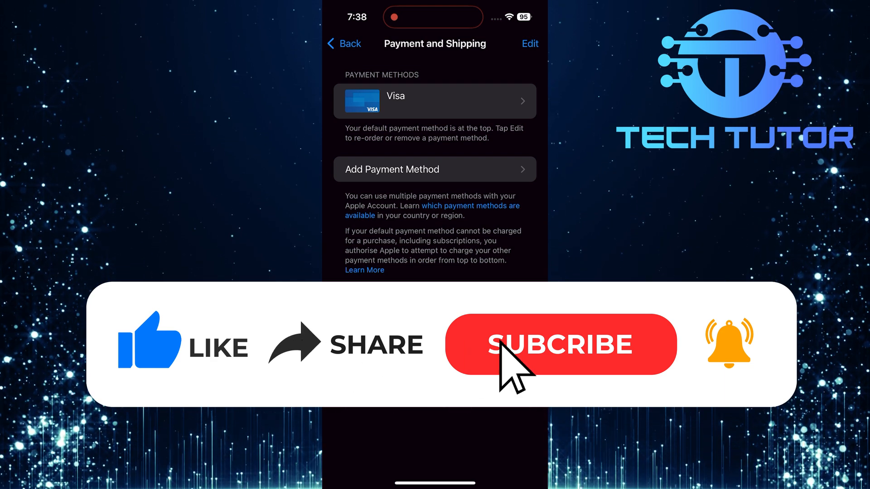